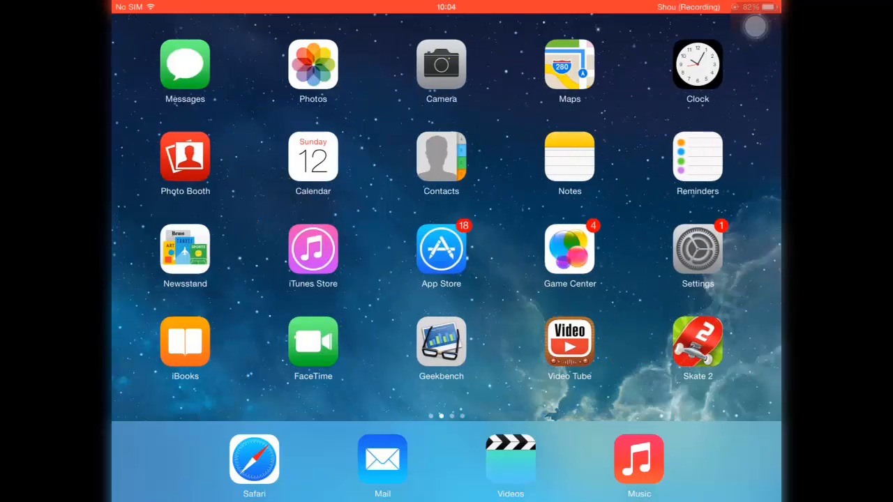
- Turn off Set Automatically under General > Date & Time, then return to the home screen
{"action": "left_click", "coordinate": [698, 248]}
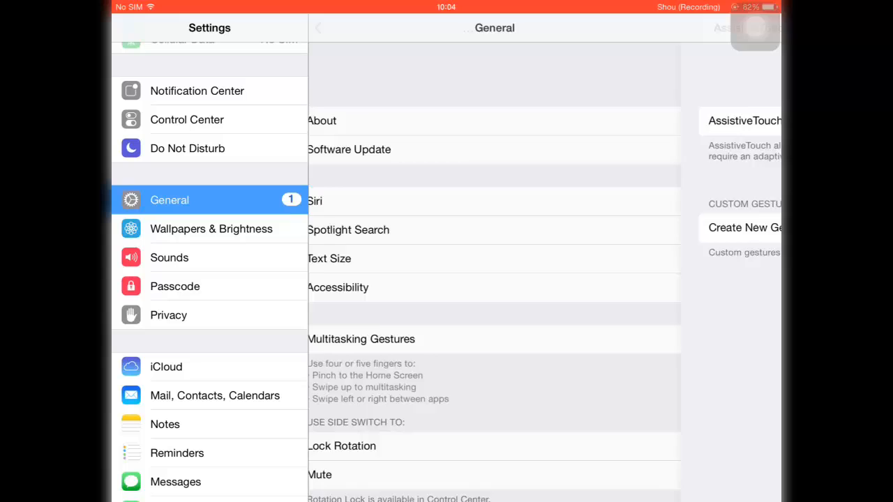
{"action": "scroll", "scroll_direction": "down", "scroll_amount": 3}
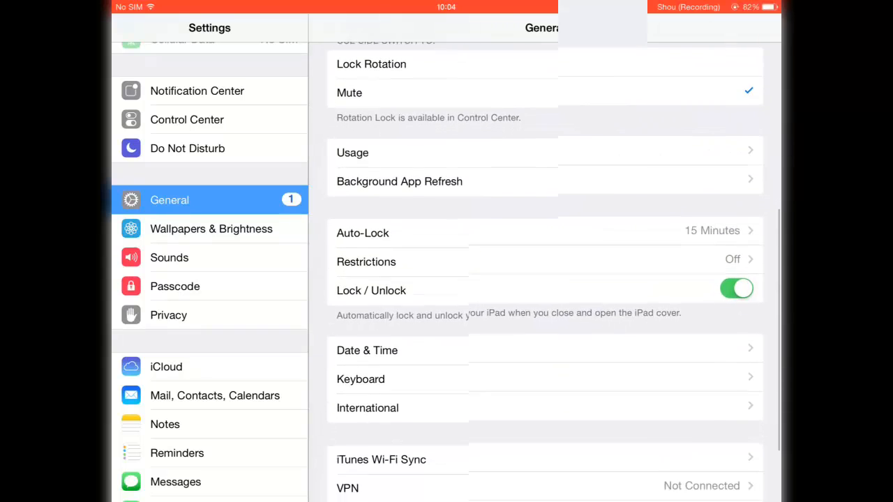
{"action": "left_click", "coordinate": [367, 350]}
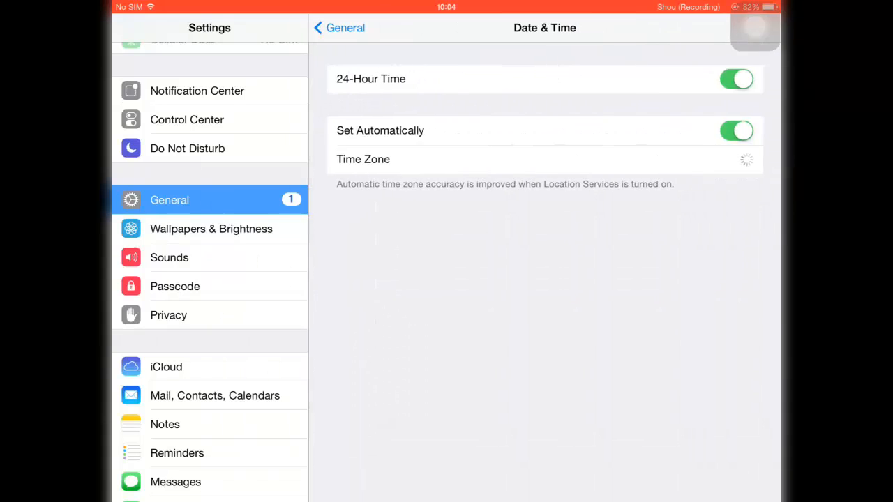
{"action": "left_click", "coordinate": [737, 130]}
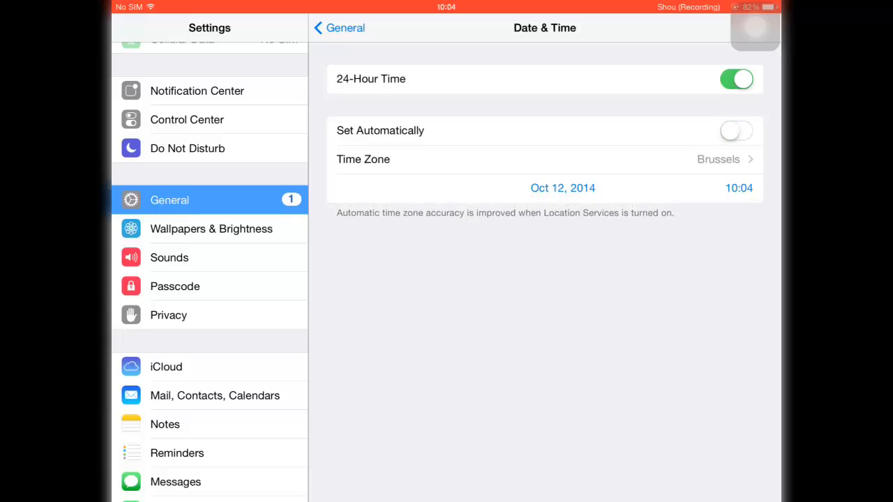
{"action": "left_click", "coordinate": [562, 188]}
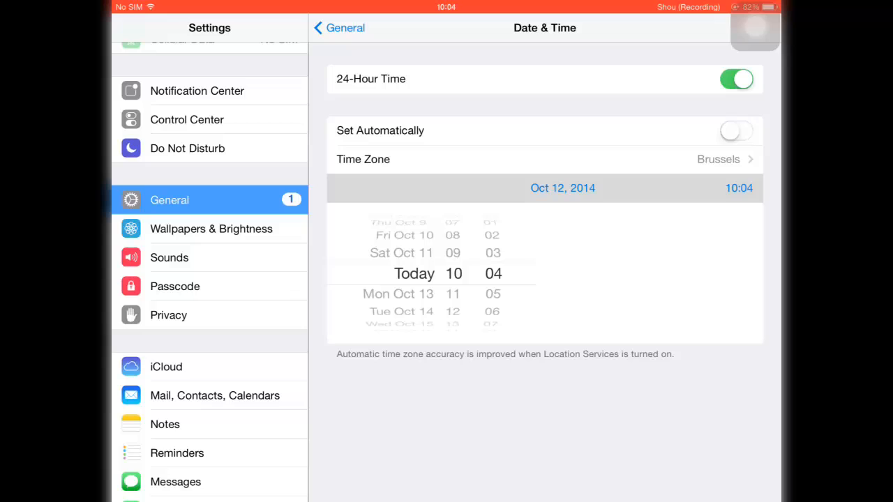
{"action": "left_click", "coordinate": [339, 27]}
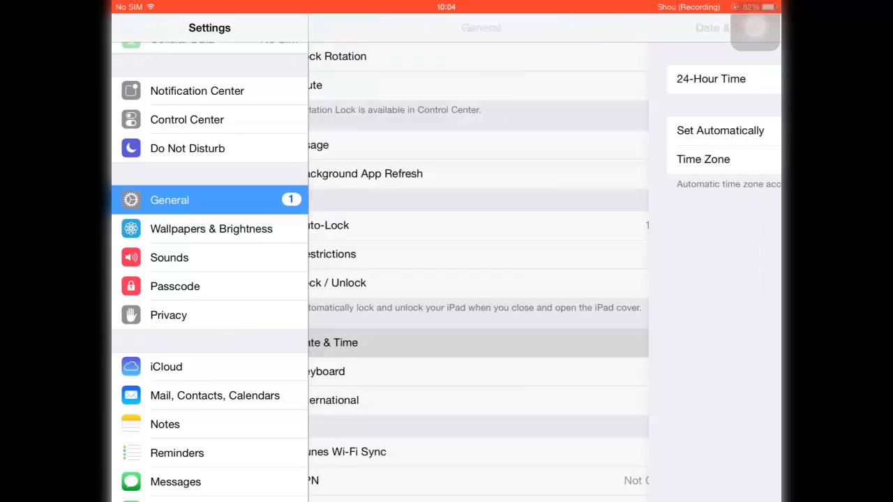
{"action": "key", "text": "home"}
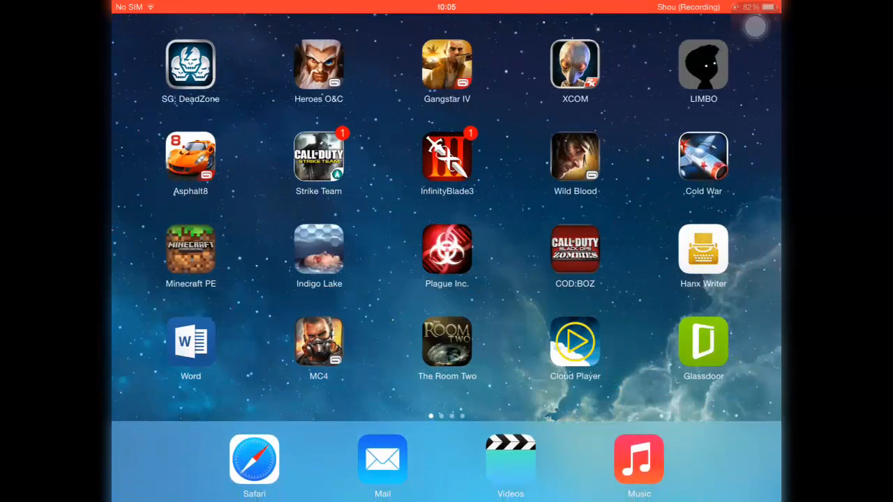
- Close Safari's Error tab leaving emu4ios.net, then page the home screen toward the Emu4iOS Store app
{"action": "left_click", "coordinate": [254, 459]}
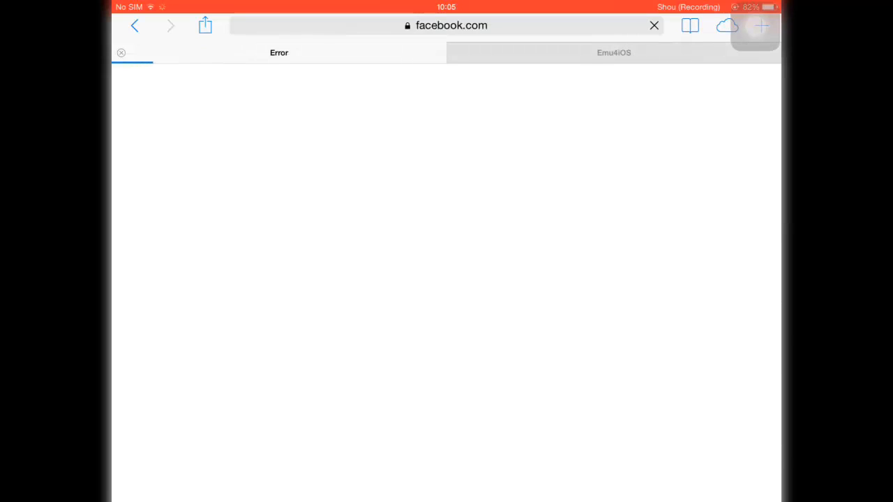
{"action": "left_click", "coordinate": [613, 53]}
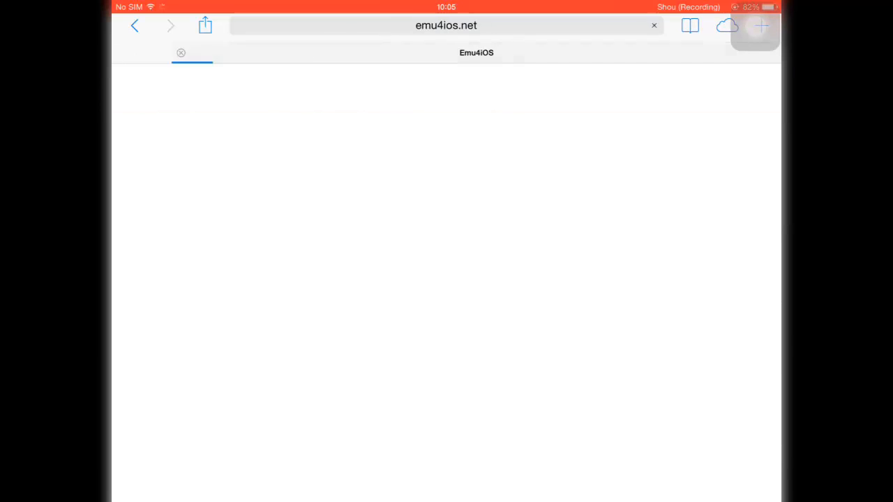
{"action": "left_click", "coordinate": [446, 25]}
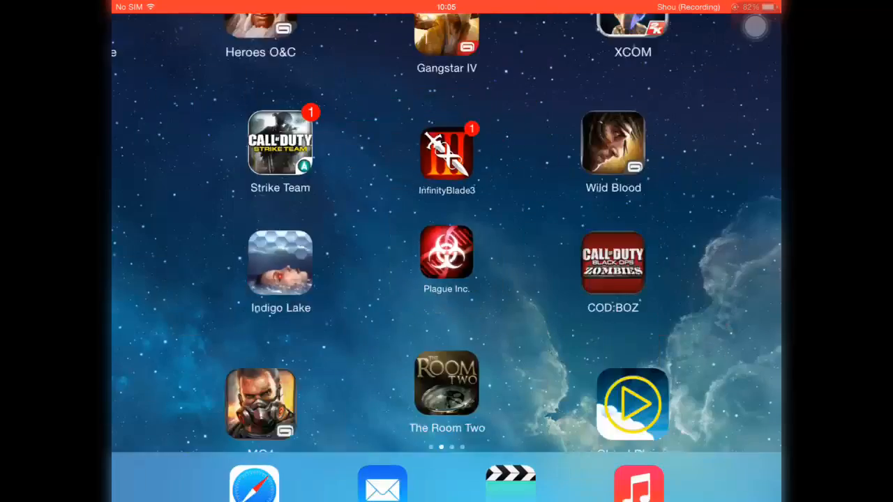
{"action": "scroll", "scroll_direction": "left", "scroll_amount": 3}
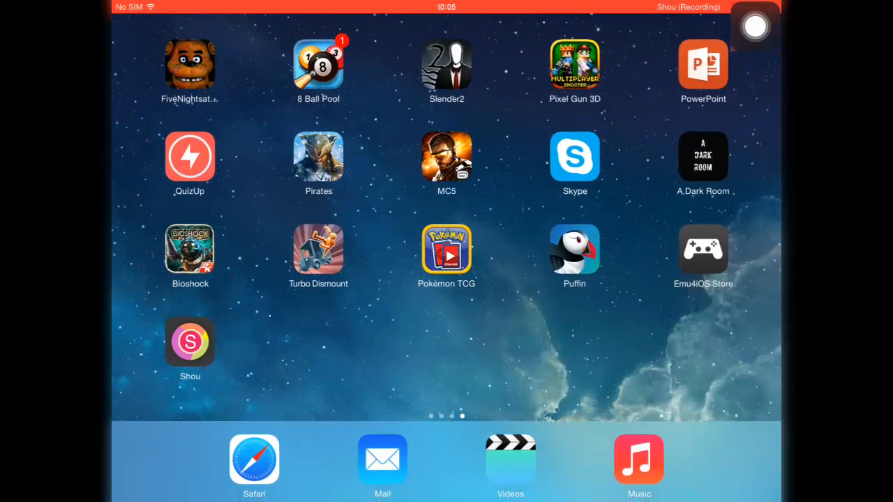
{"action": "scroll", "scroll_direction": "left", "scroll_amount": 3}
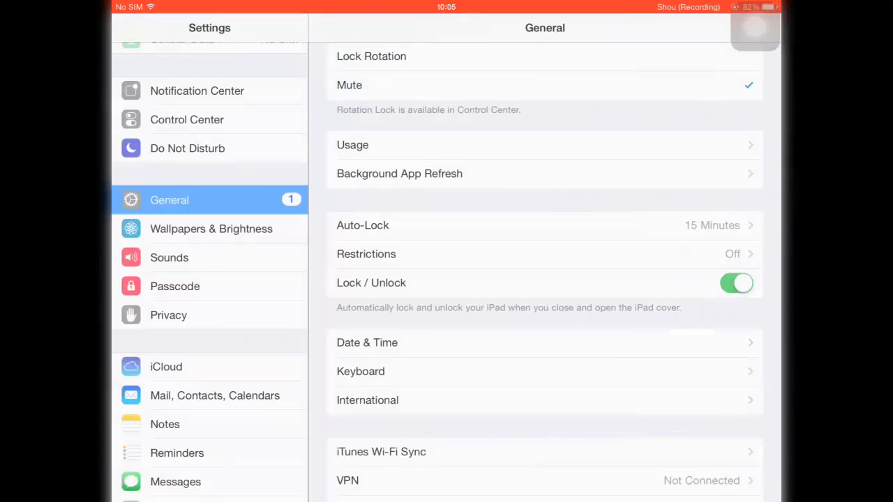
{"action": "scroll", "scroll_direction": "down", "scroll_amount": 3}
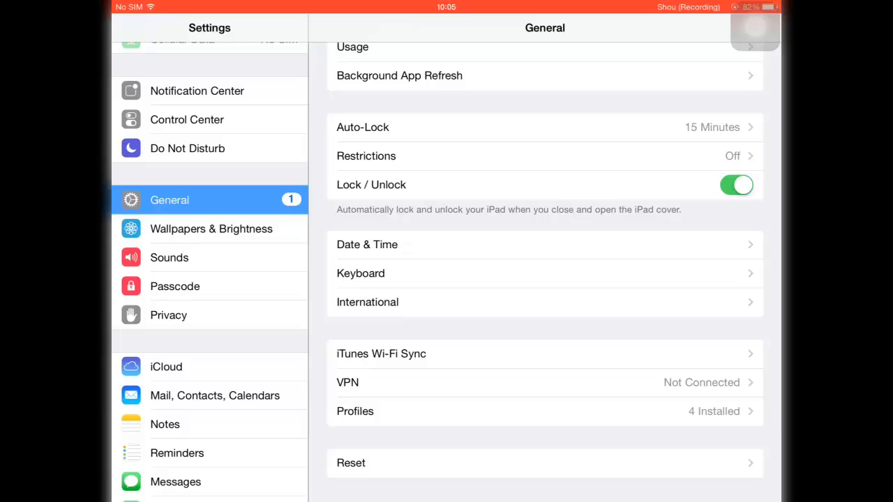
{"action": "scroll", "scroll_direction": "down", "scroll_amount": 3}
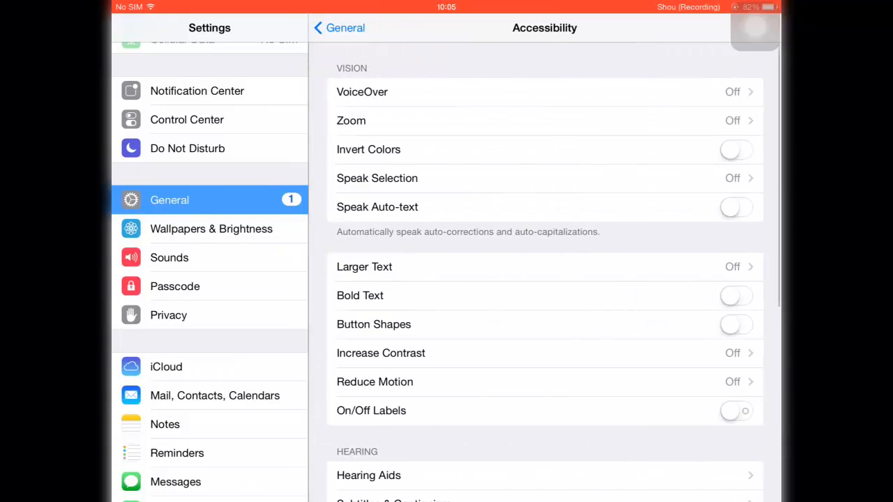
{"action": "scroll", "scroll_direction": "down", "scroll_amount": 3}
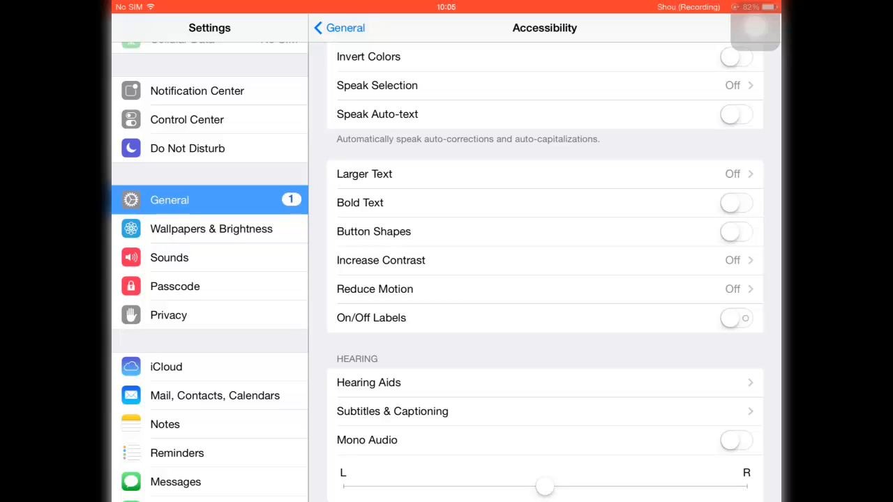
{"action": "scroll", "scroll_direction": "down", "scroll_amount": 3}
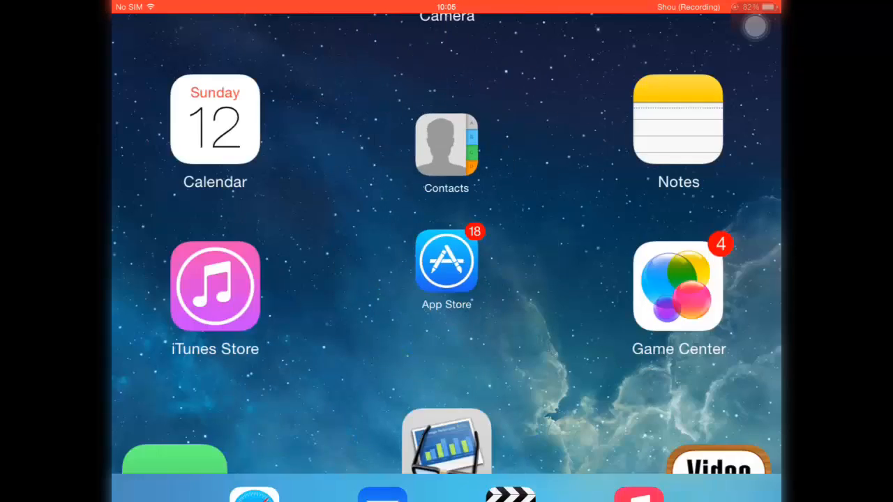
- Page left through the home screens to the final page holding MC5 and Shou
{"action": "scroll", "scroll_direction": "left", "scroll_amount": 3}
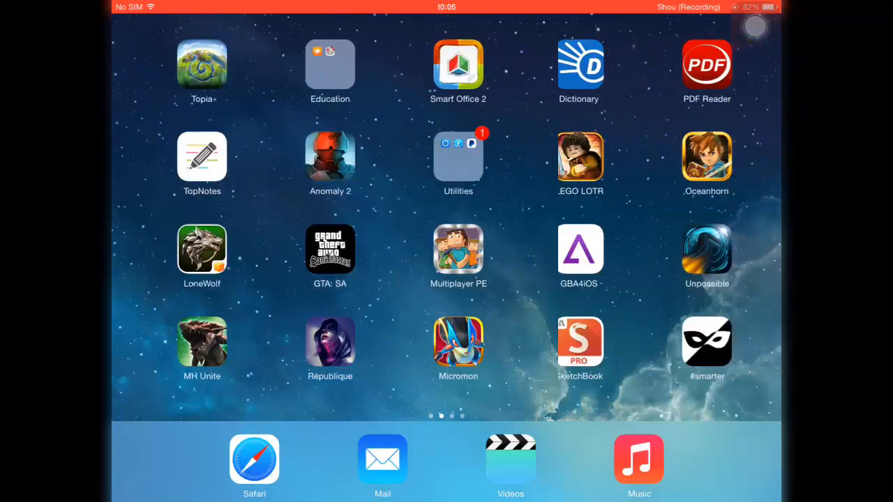
{"action": "scroll", "scroll_direction": "left", "scroll_amount": 3}
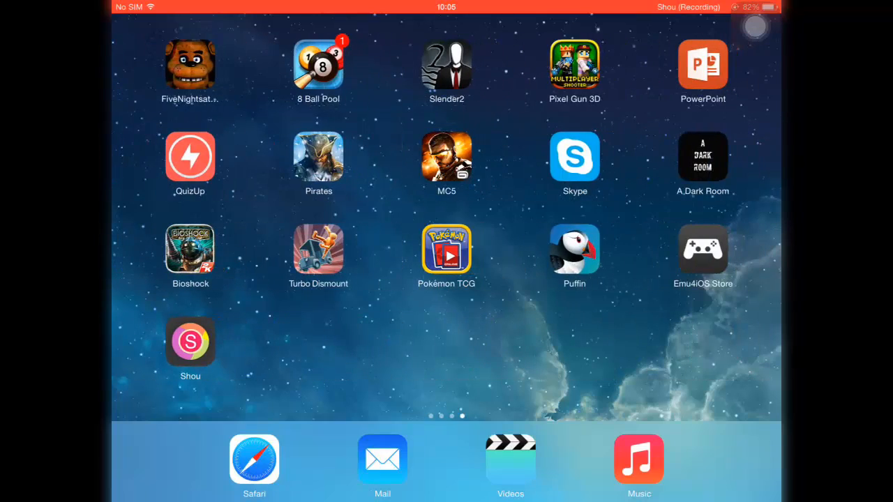
{"action": "left_click", "coordinate": [189, 342]}
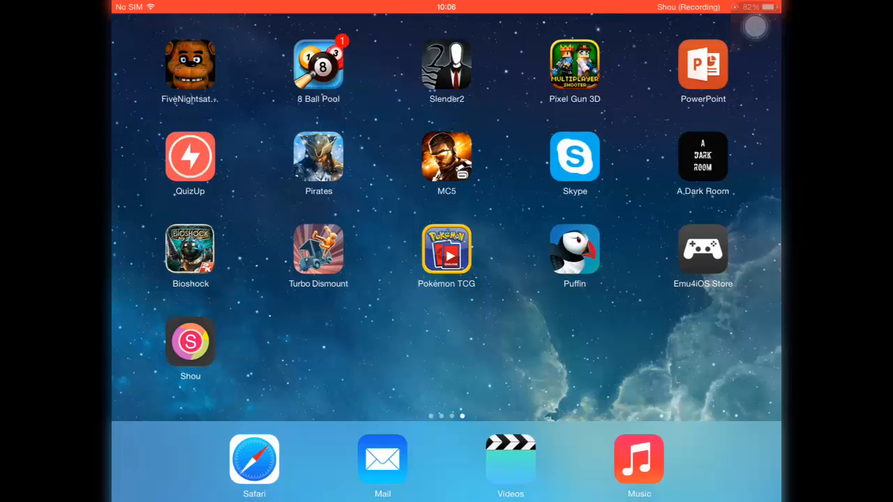
- Launch Modern Combat 5, view the top squad rankings, and return to the game's home screen
{"action": "left_click", "coordinate": [446, 156]}
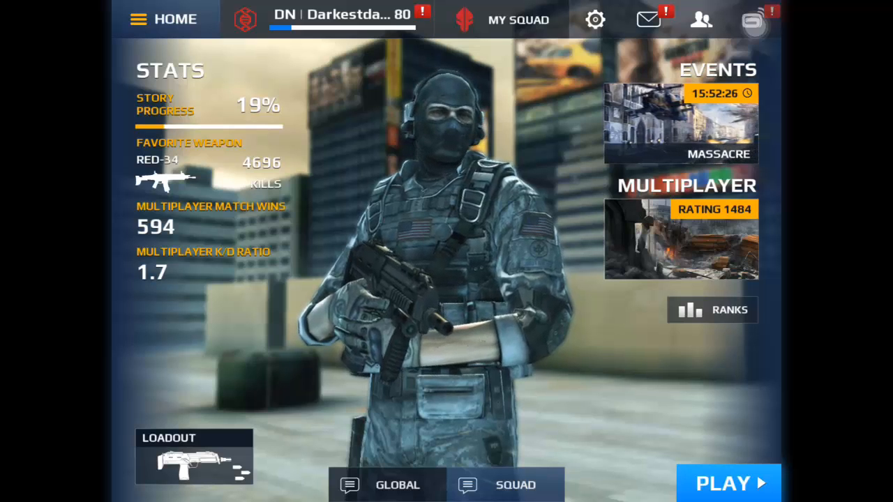
{"action": "left_click", "coordinate": [712, 310]}
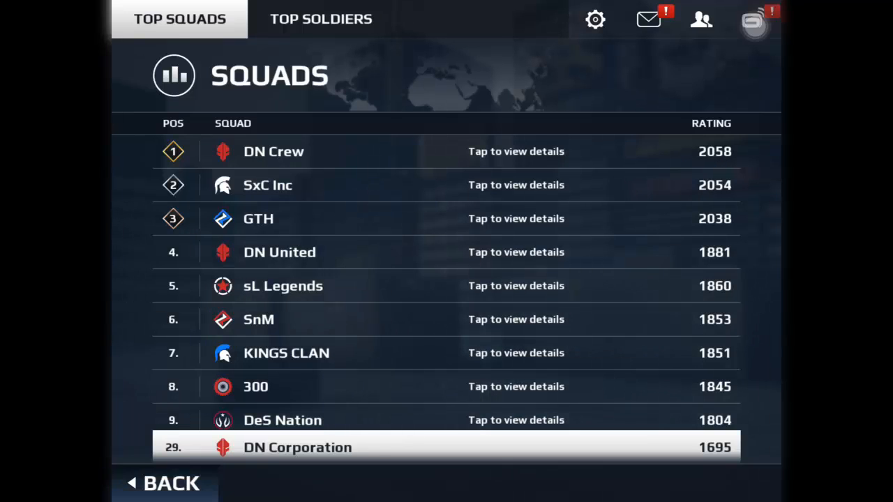
{"action": "left_click", "coordinate": [164, 483]}
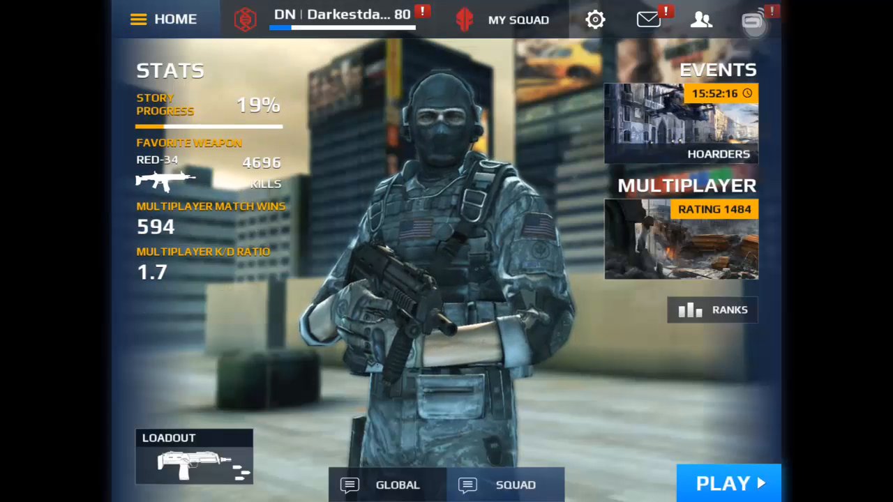